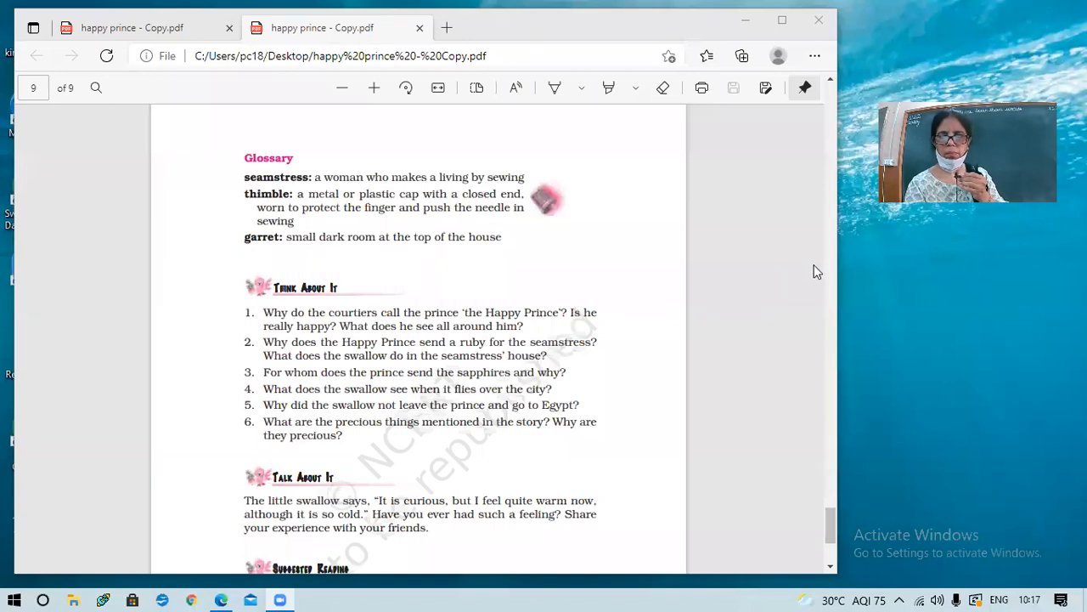
{"action": "mouse_move", "coordinate": [811, 273]}
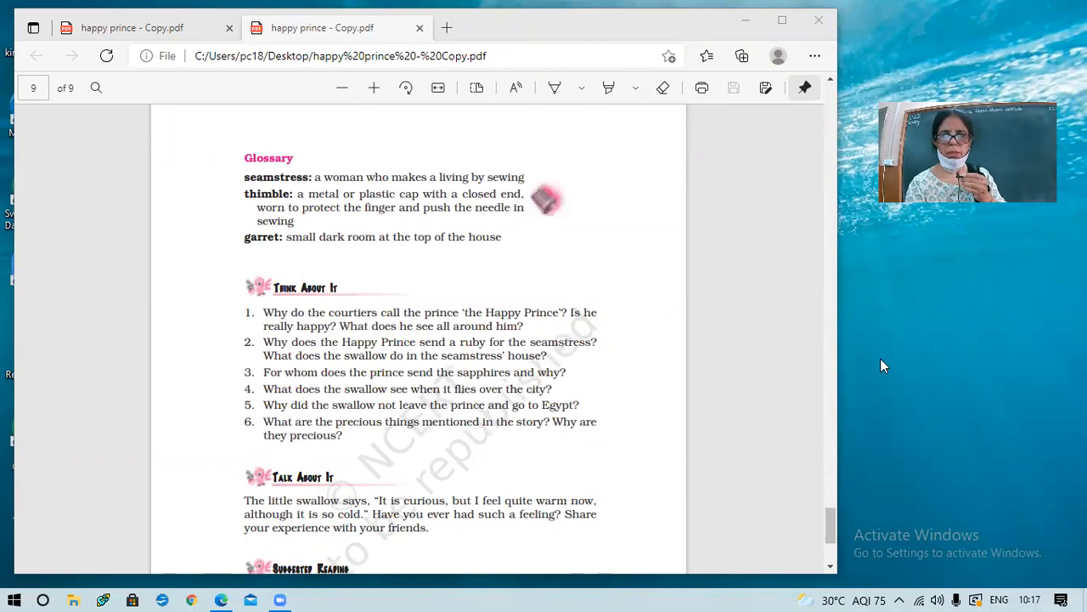
{"action": "mouse_move", "coordinate": [795, 321]}
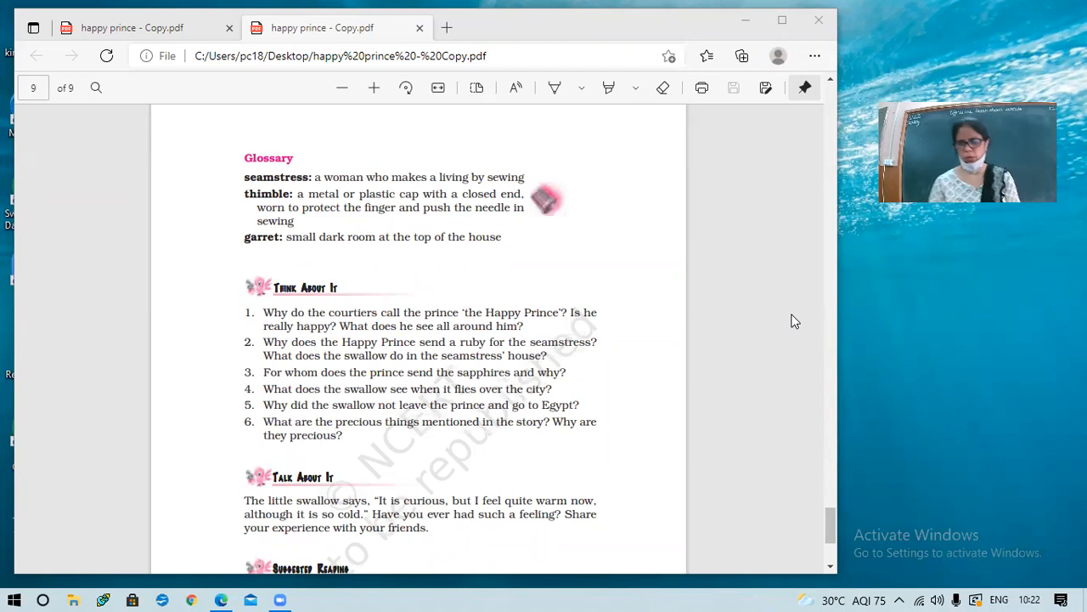
{"action": "mouse_move", "coordinate": [881, 332]}
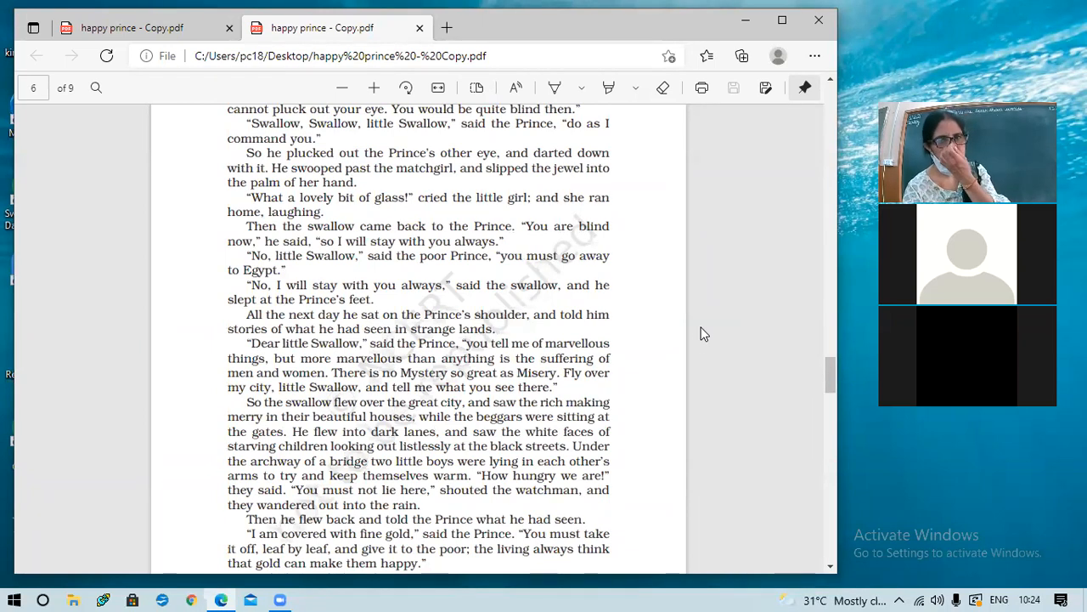
{"action": "scroll", "scroll_direction": "up", "scroll_amount": 3}
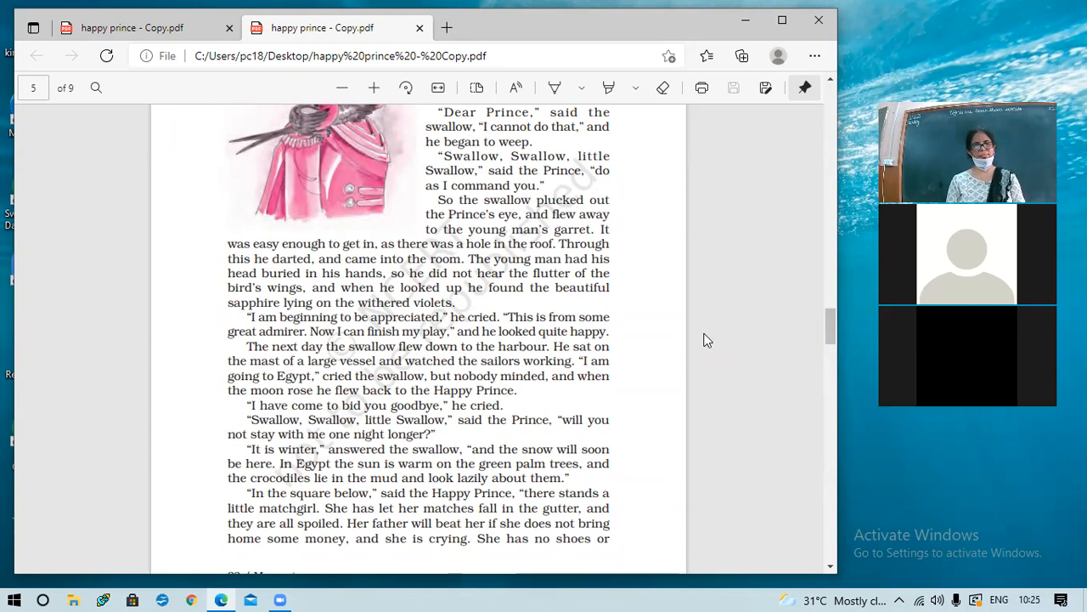
{"action": "scroll", "scroll_direction": "down", "scroll_amount": 3}
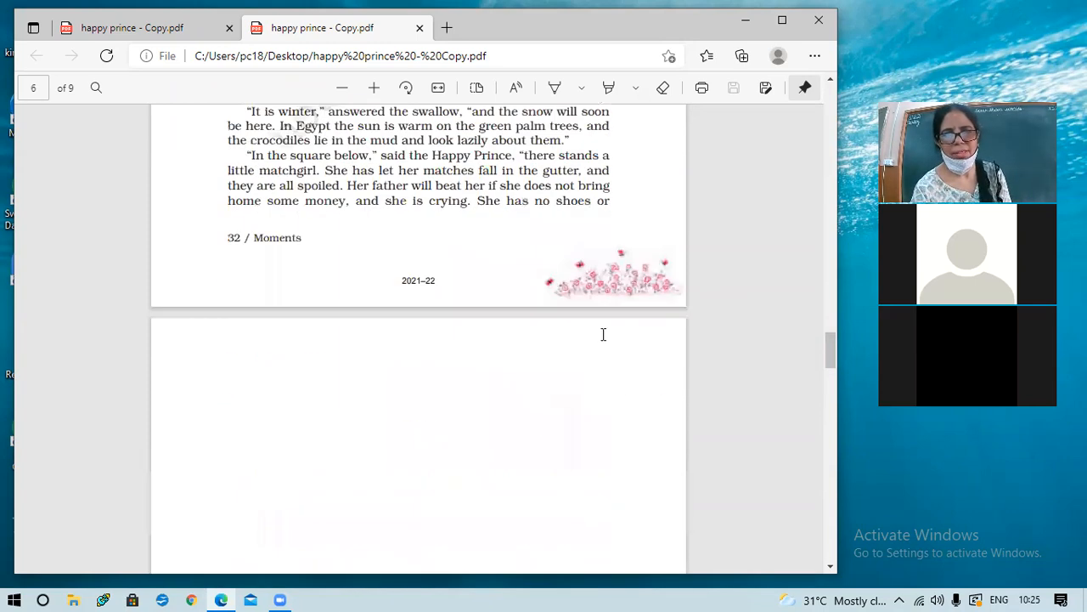
{"action": "scroll", "scroll_direction": "down", "scroll_amount": 3}
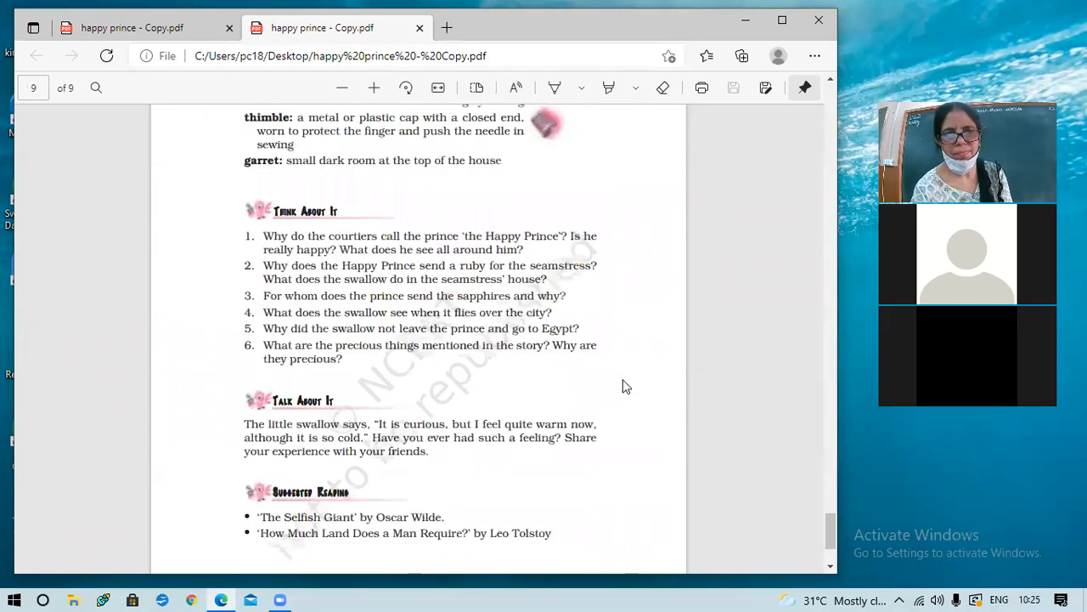
{"action": "scroll", "scroll_direction": "down", "scroll_amount": 3}
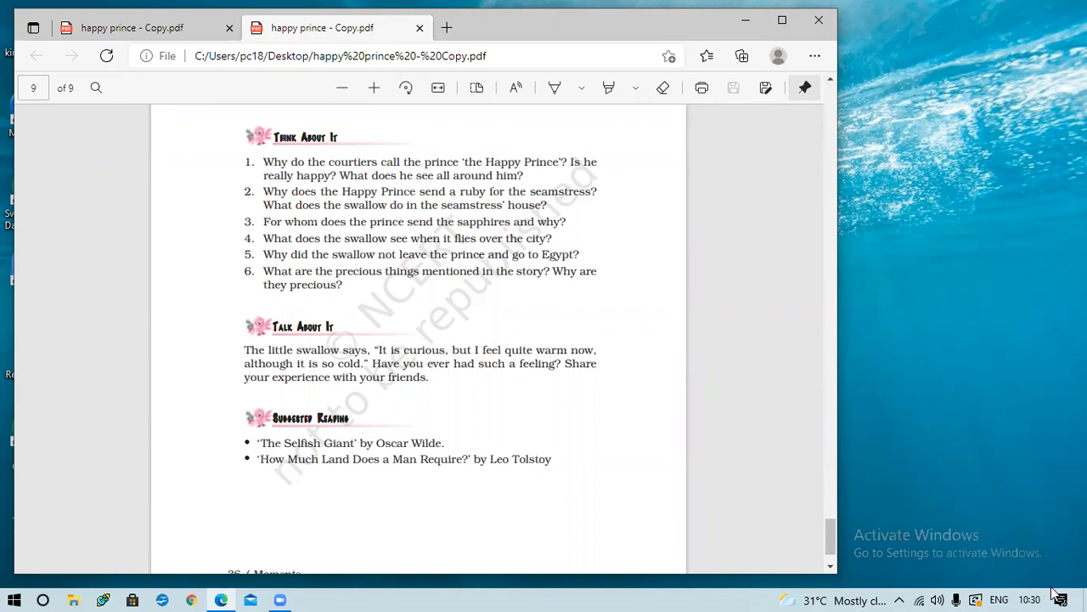
{"action": "mouse_move", "coordinate": [590, 454]}
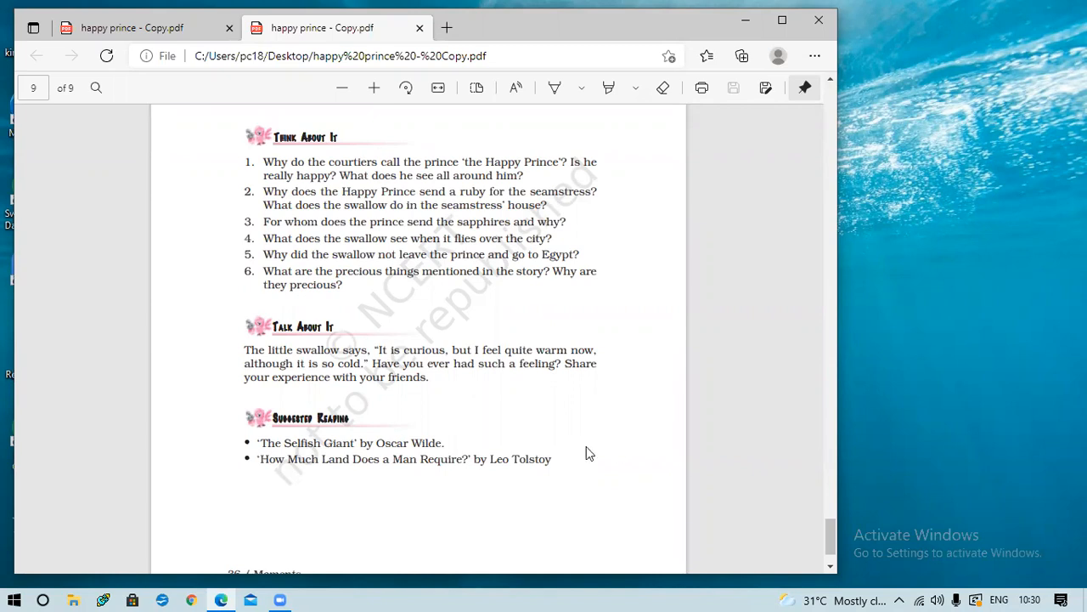
{"action": "mouse_move", "coordinate": [482, 266]}
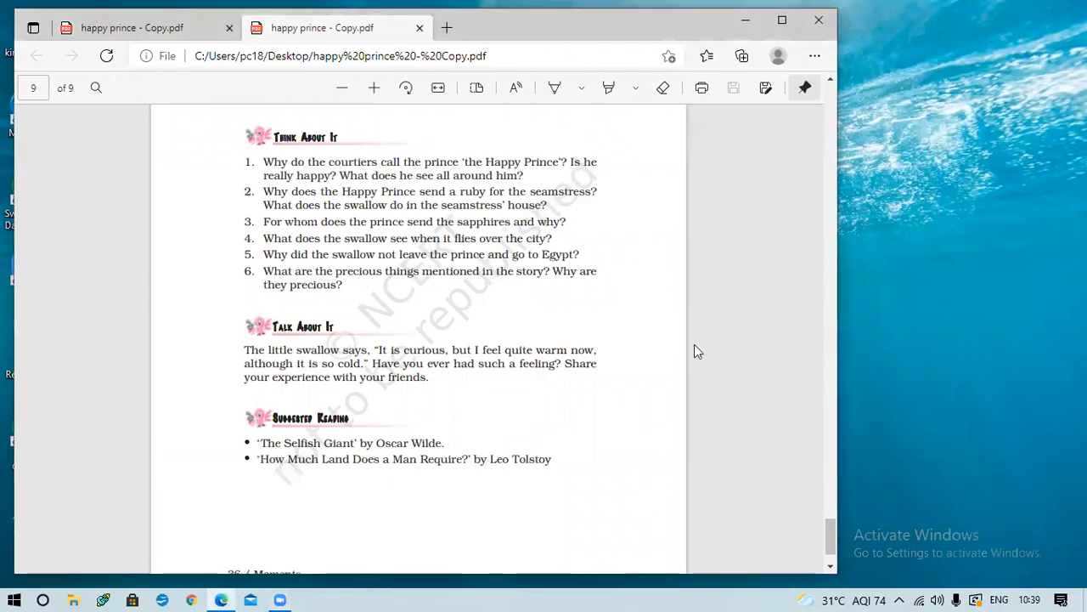
{"action": "mouse_move", "coordinate": [441, 294]}
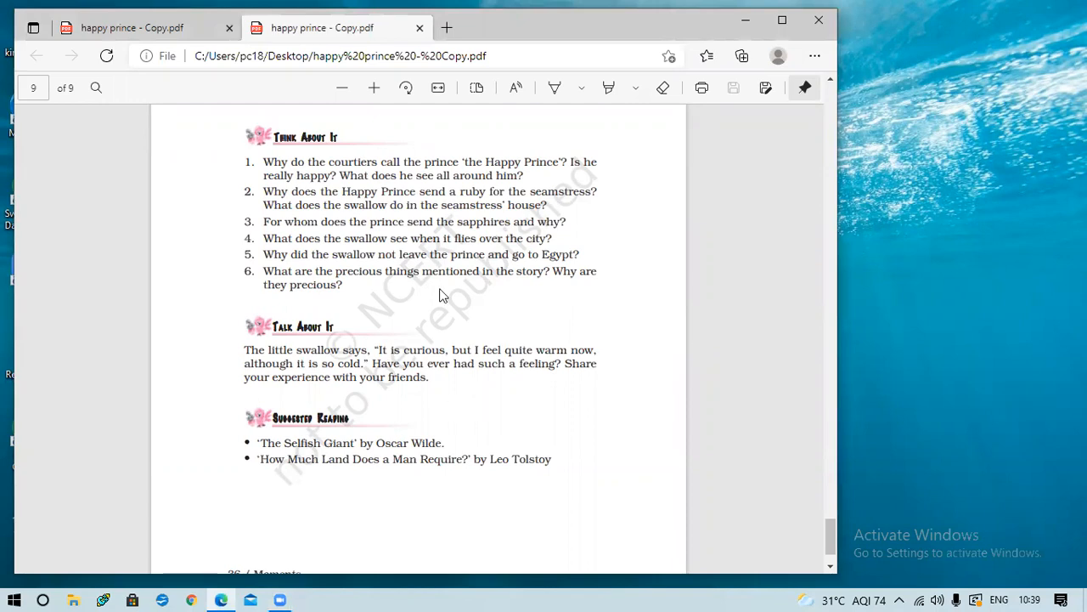
{"action": "mouse_move", "coordinate": [190, 62]}
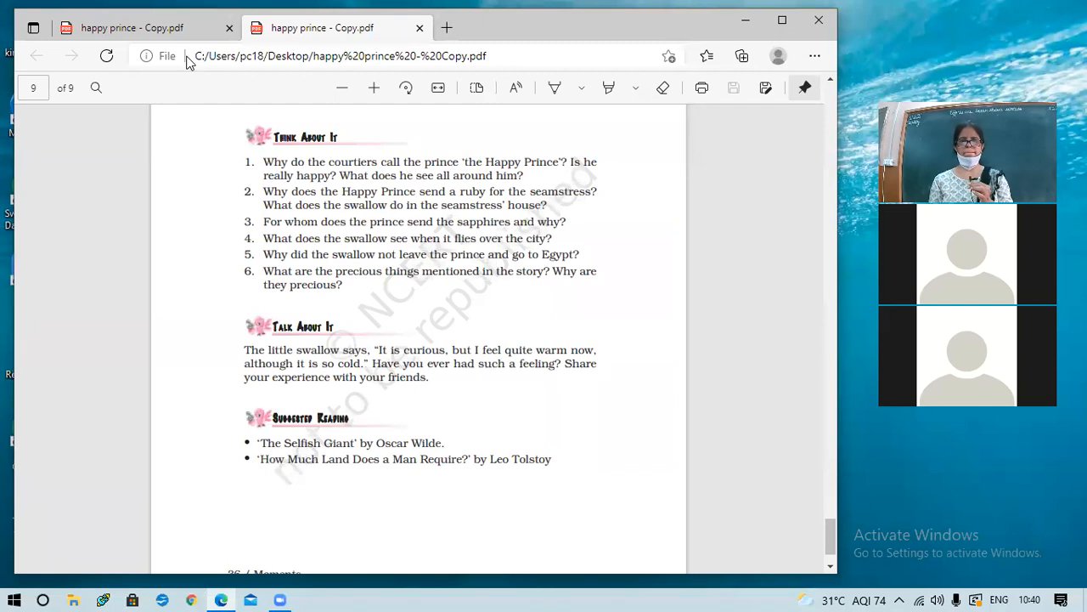
{"action": "mouse_move", "coordinate": [344, 408]}
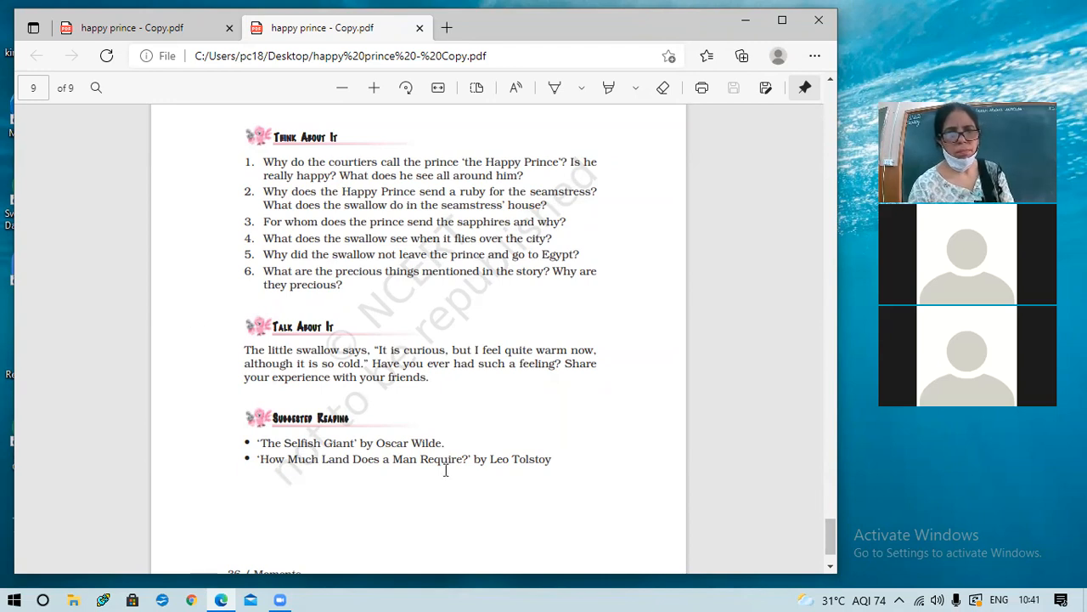
{"action": "mouse_move", "coordinate": [544, 517]}
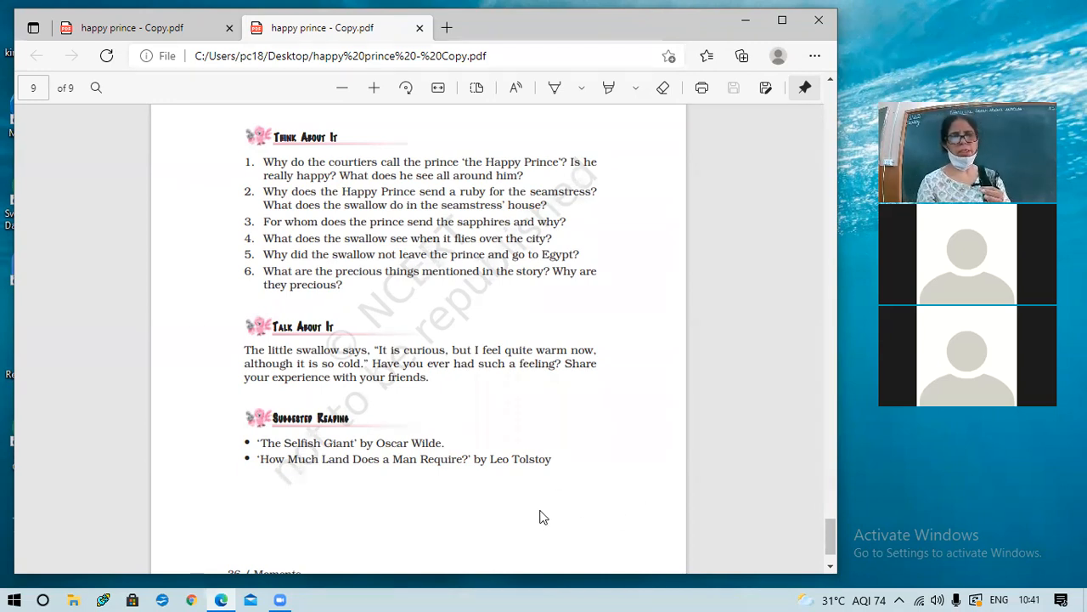